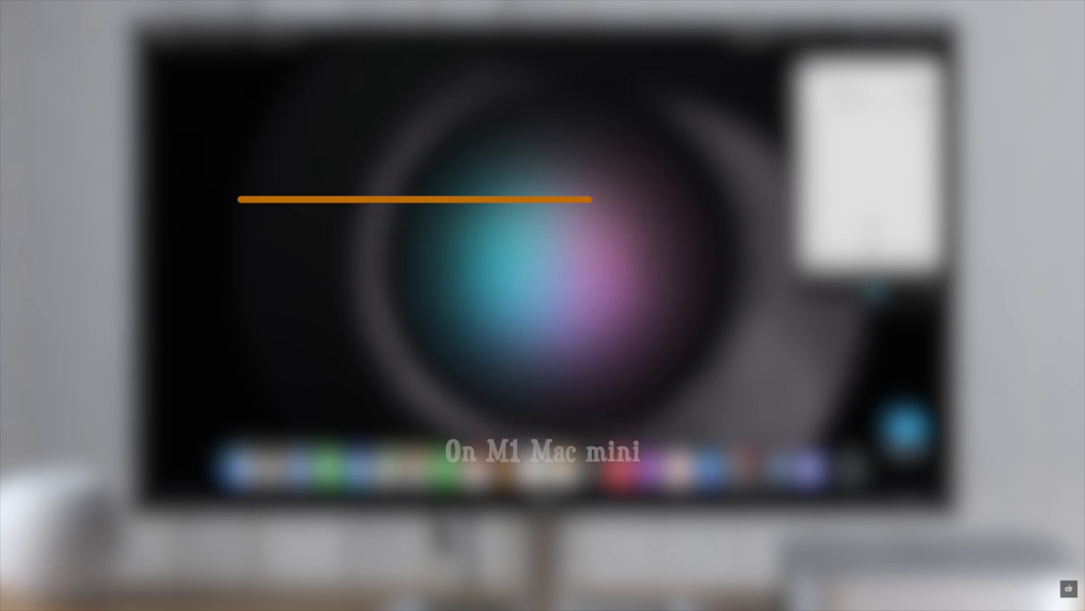
Step: Open System Preferences from the Apple menu
left_click(22, 7)
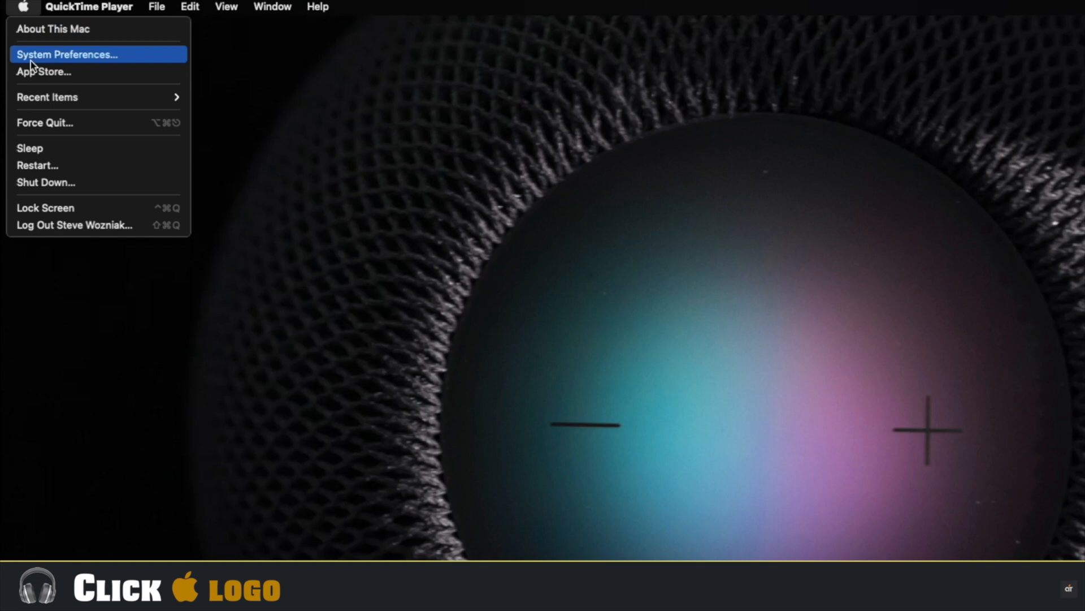
left_click(67, 54)
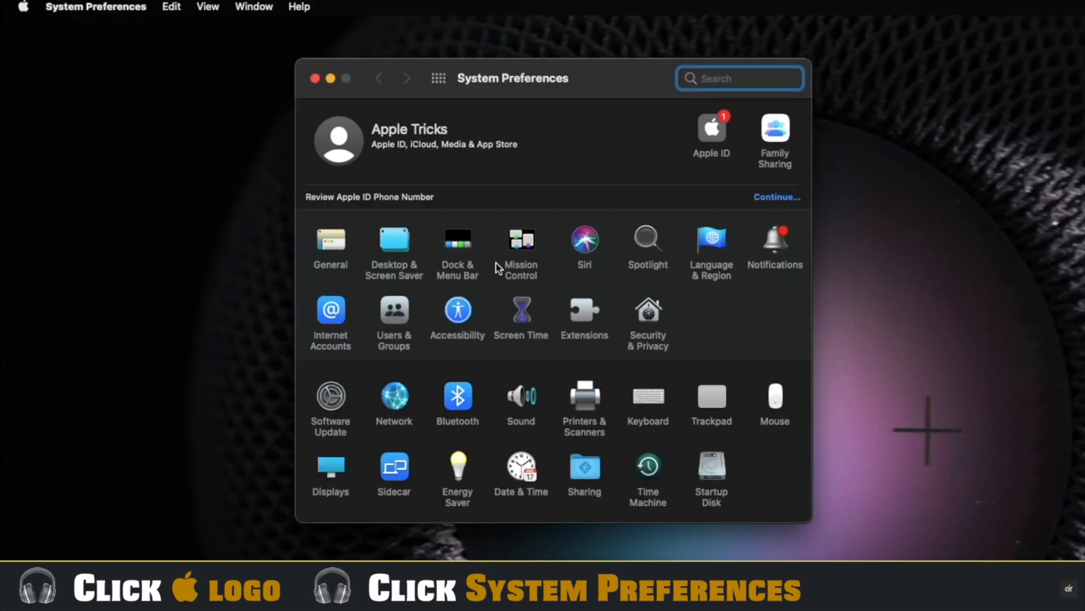
Step: Enable Ask Siri in the Siri pane and choose Voice 2 as the Siri voice
left_click(585, 243)
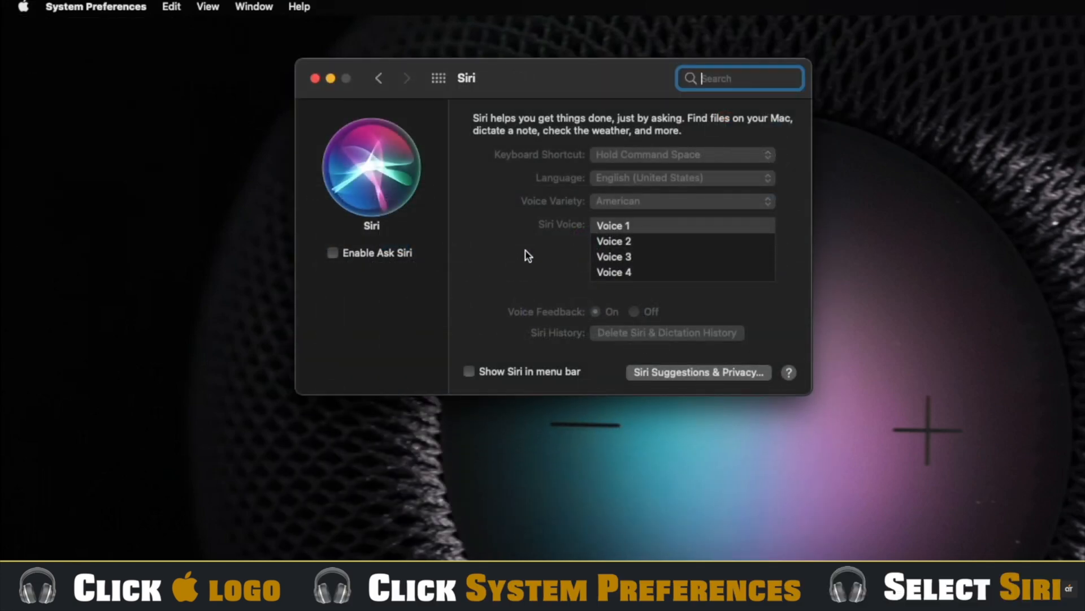
left_click(333, 252)
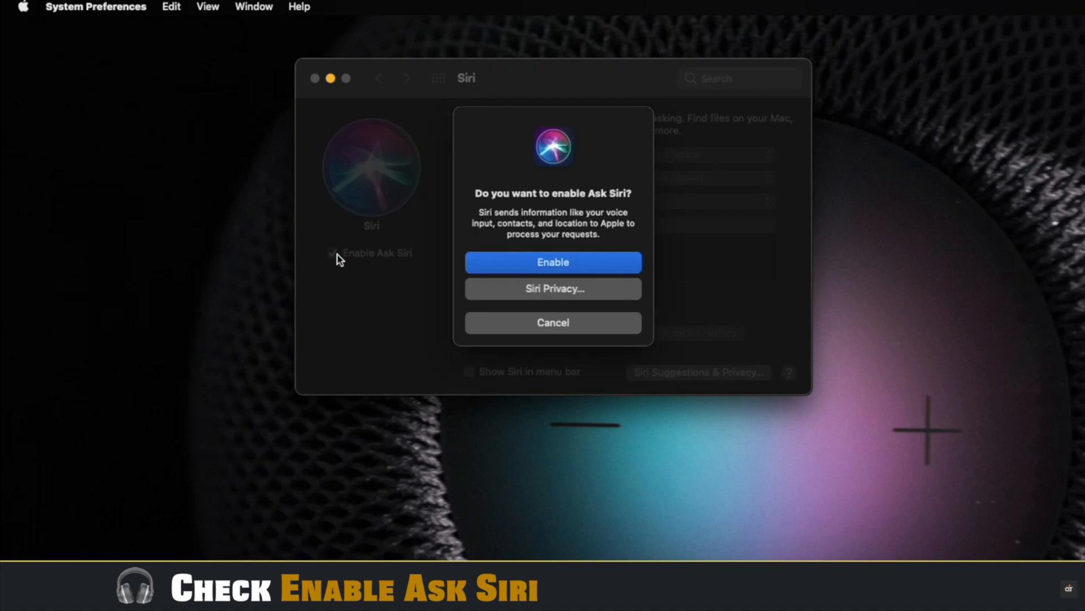
left_click(553, 261)
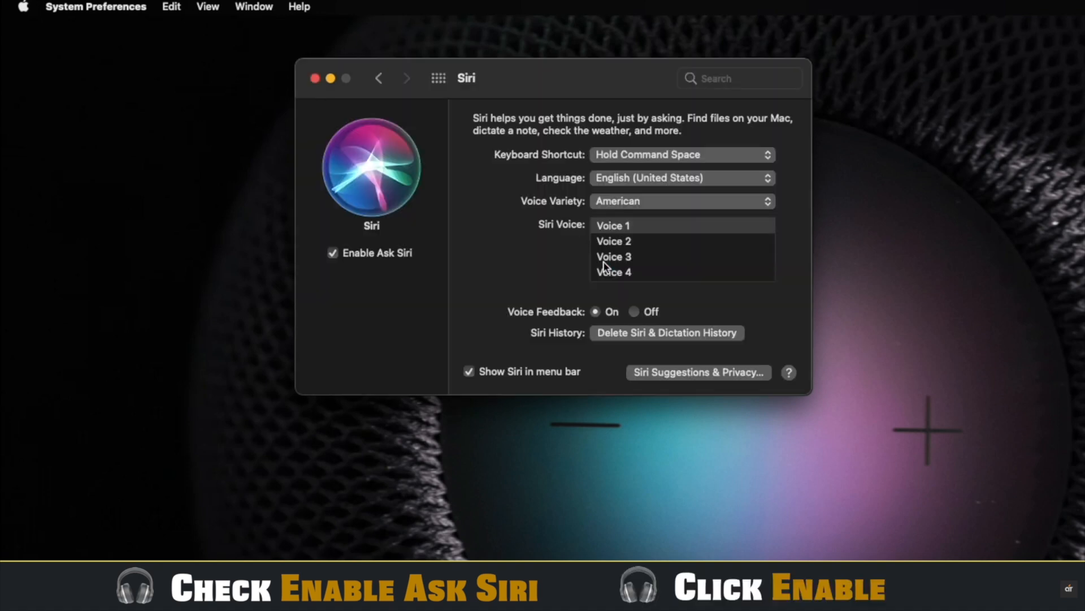
left_click(682, 201)
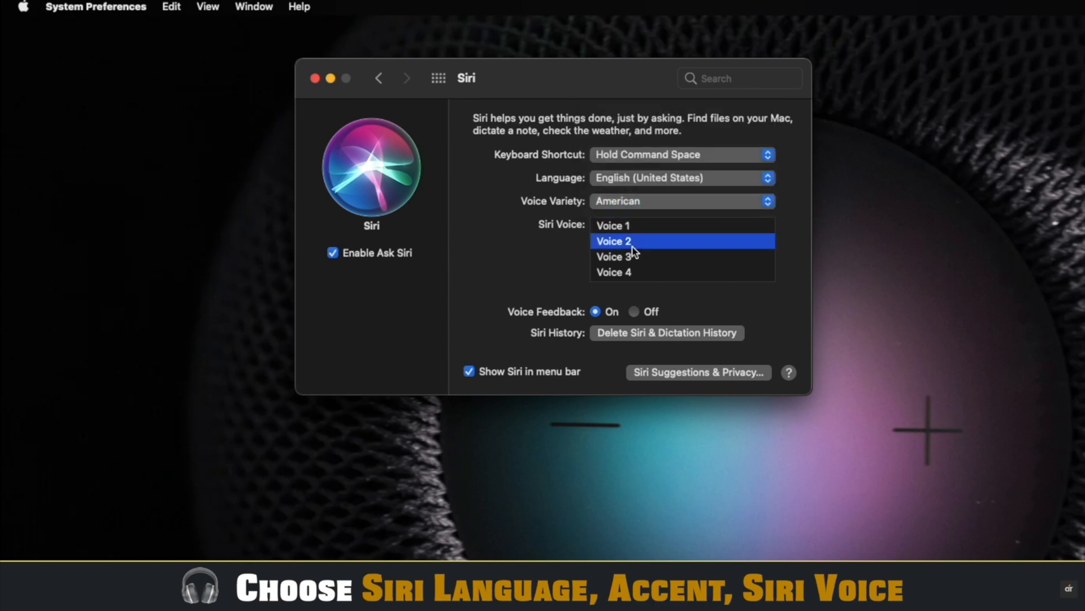
Step: Keep English (United States), set the shortcut to Hold Option Space, and turn voice feedback off
left_click(682, 178)
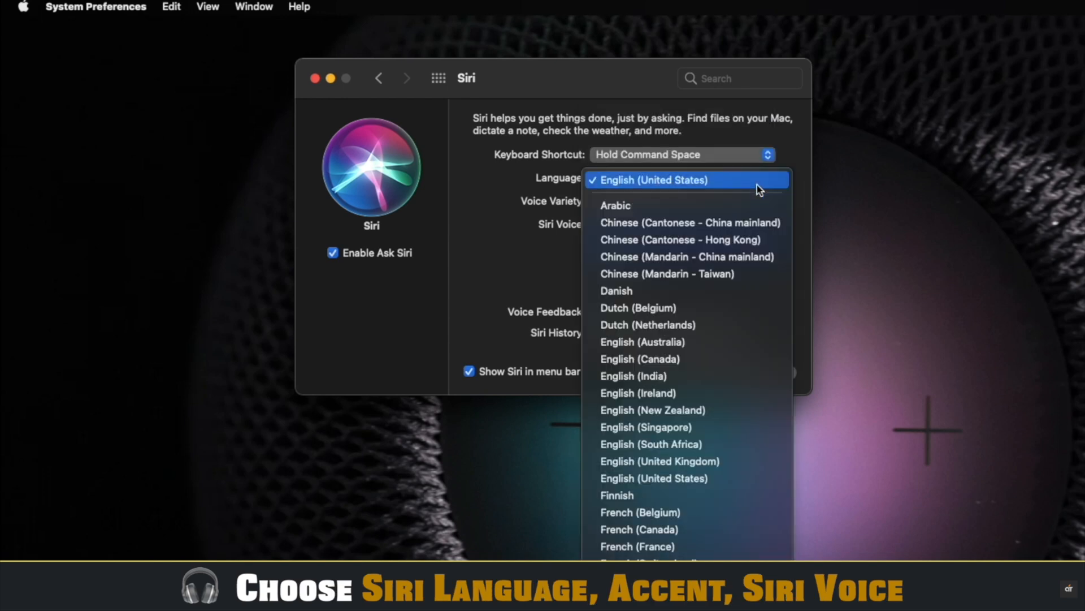
left_click(652, 180)
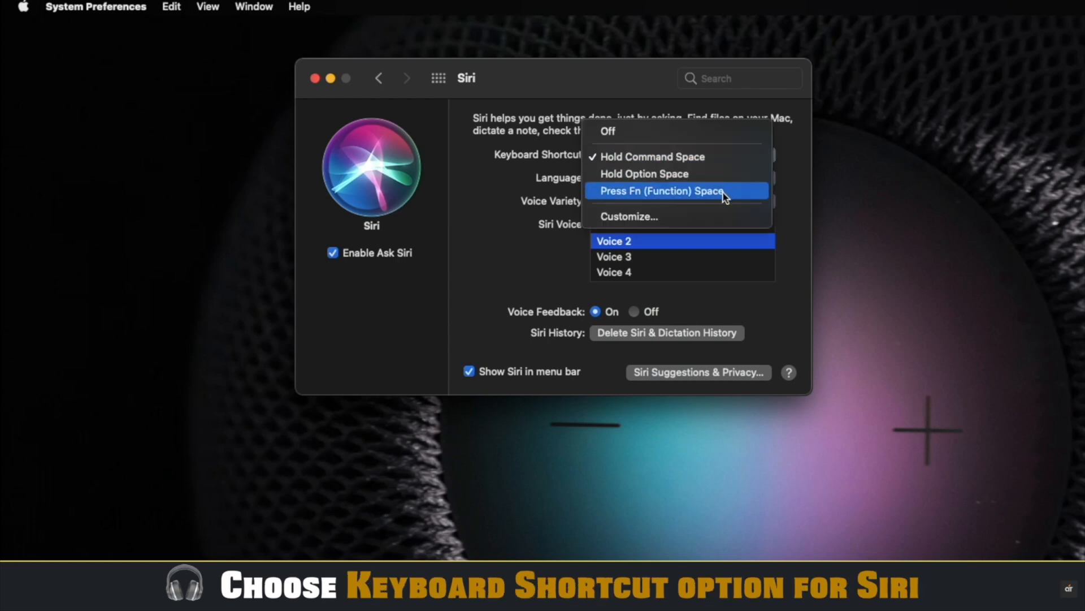
mouse_move(723, 173)
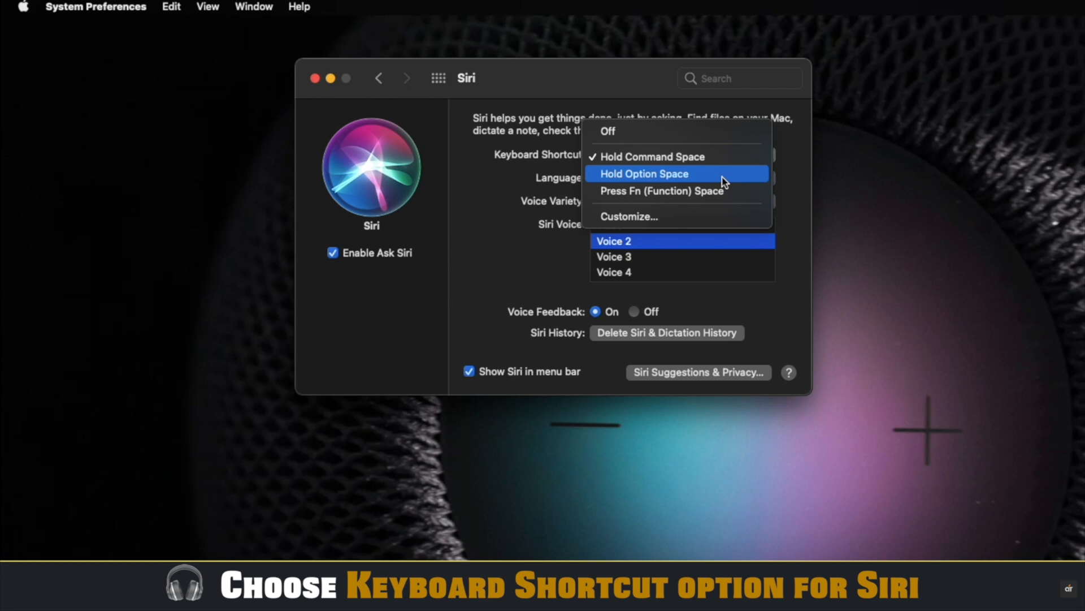
left_click(643, 173)
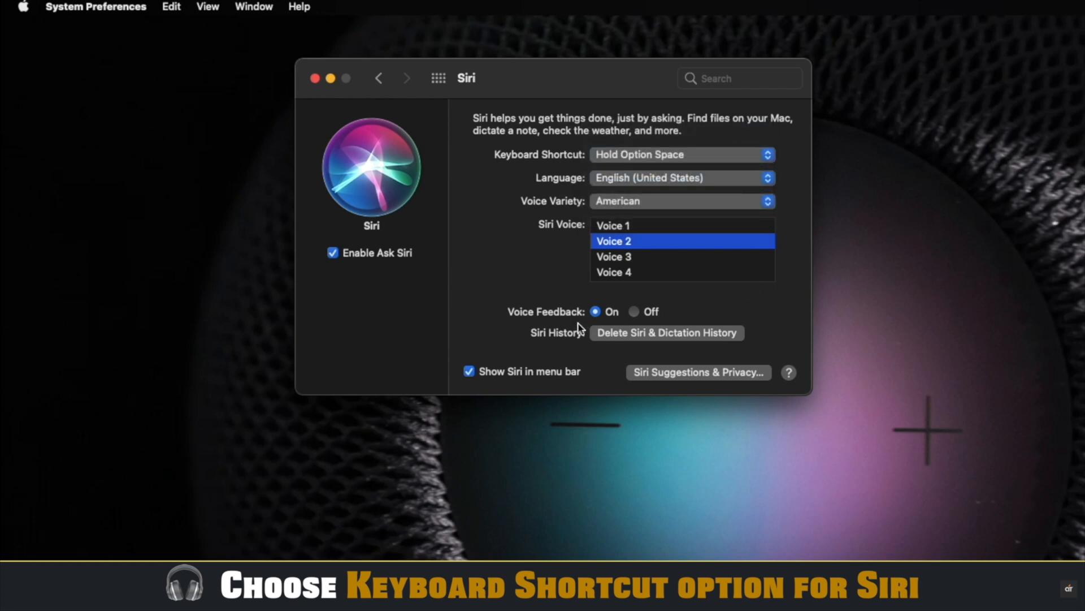
left_click(633, 312)
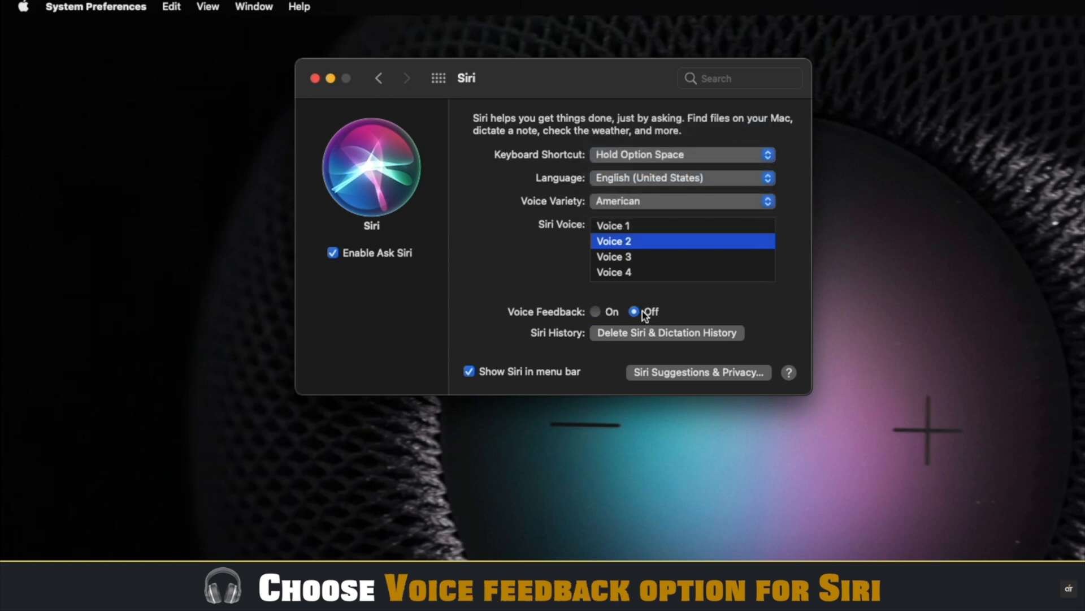
Step: Turn voice feedback back on, toggle Show Siri in menu bar off and on, and return to the overview
left_click(596, 312)
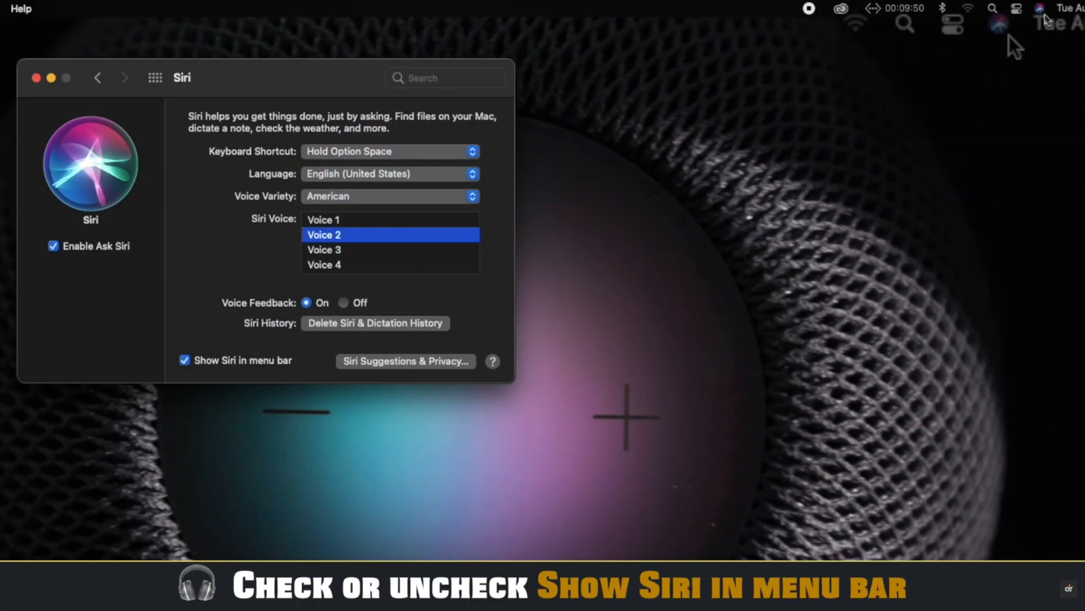
left_click(184, 360)
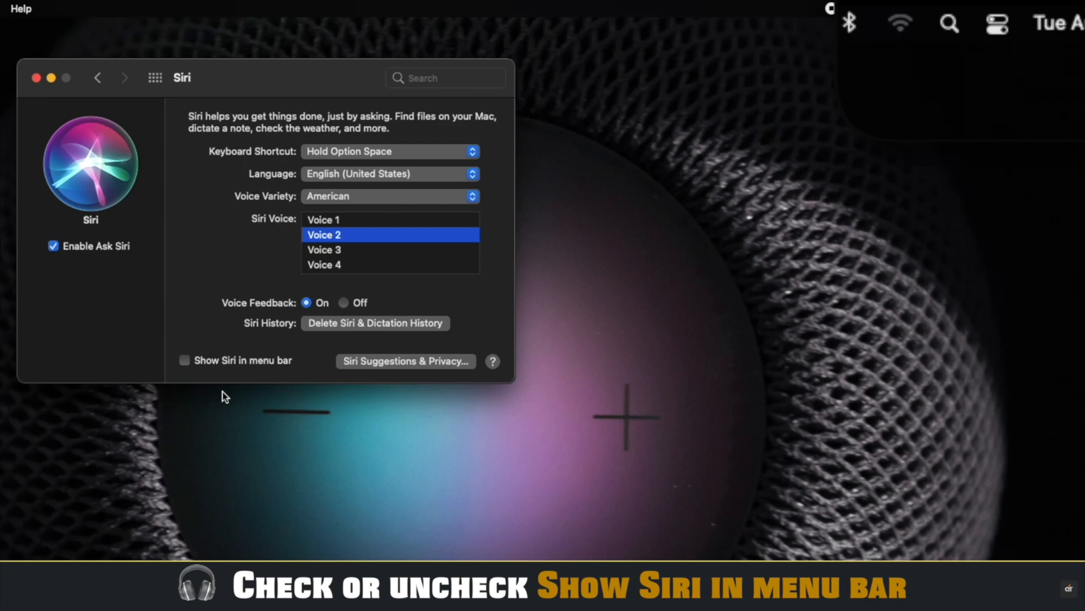
mouse_move(205, 360)
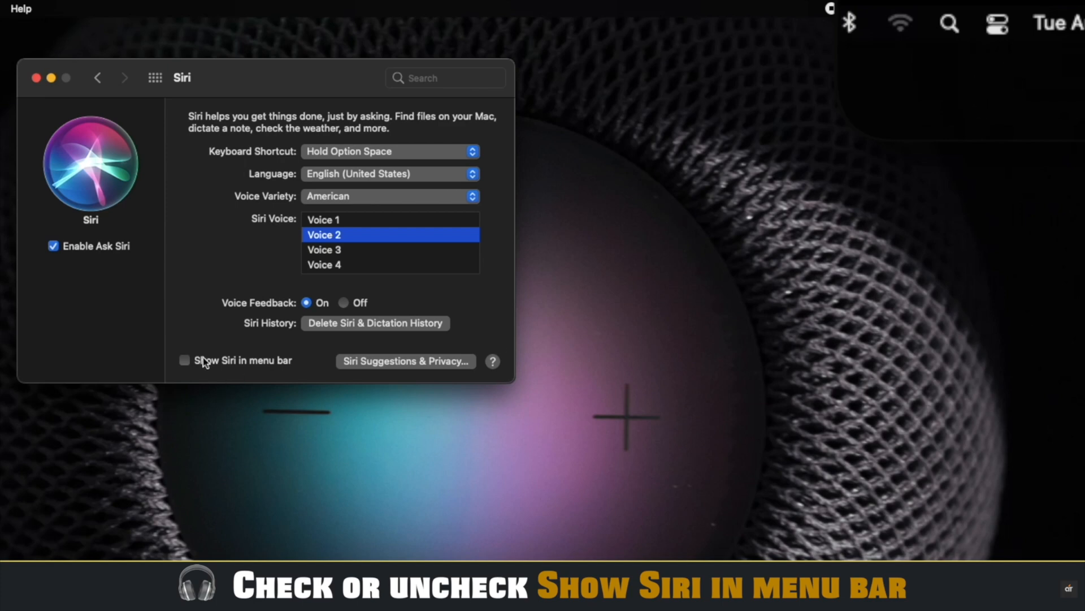
left_click(184, 359)
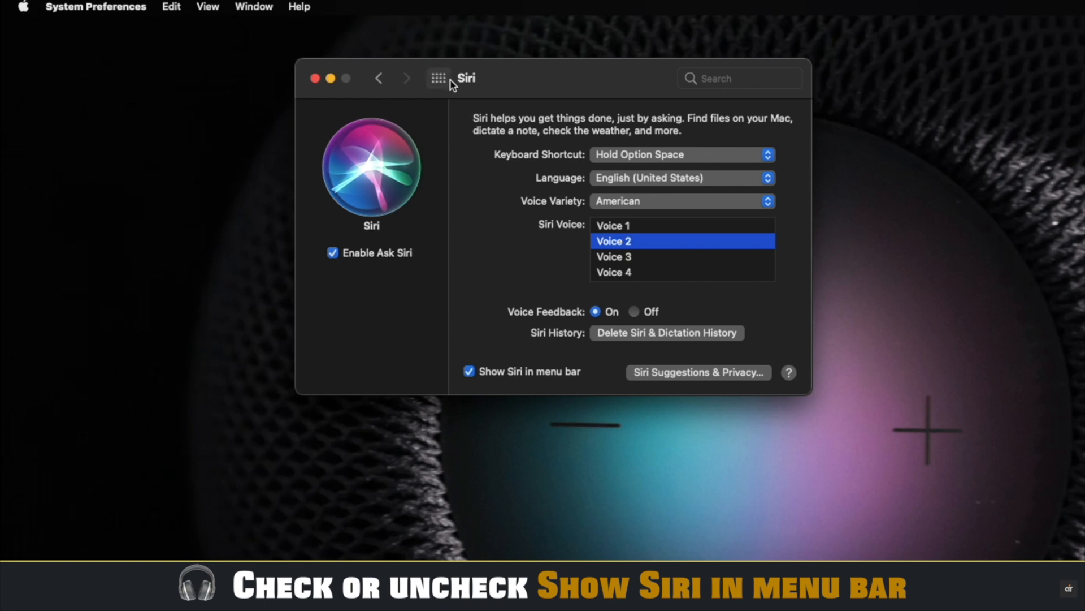
left_click(436, 78)
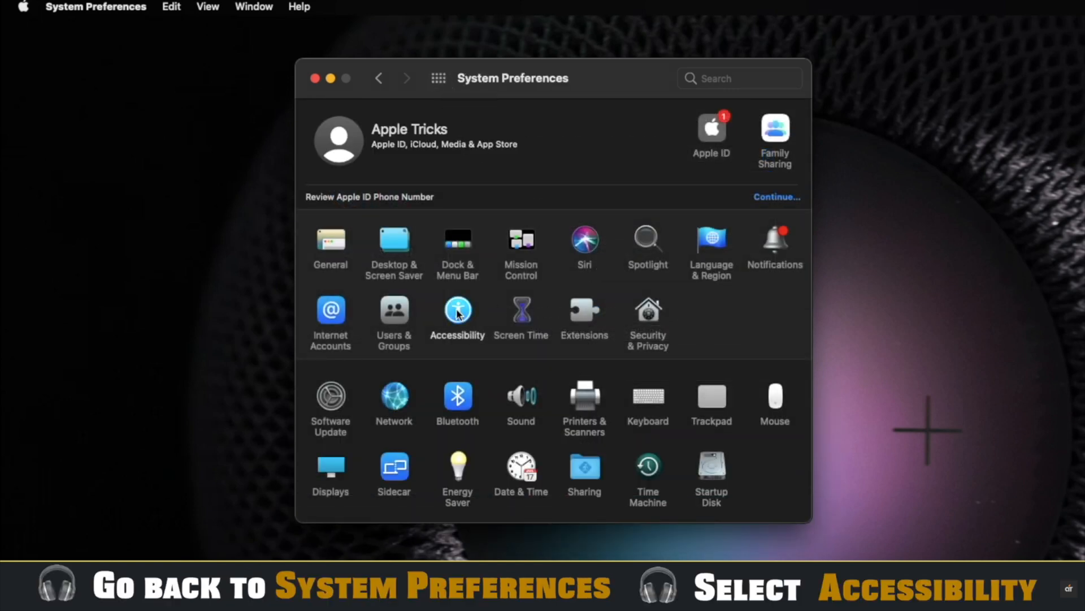
Step: Enable Type to Siri in the Accessibility Siri settings
left_click(458, 311)
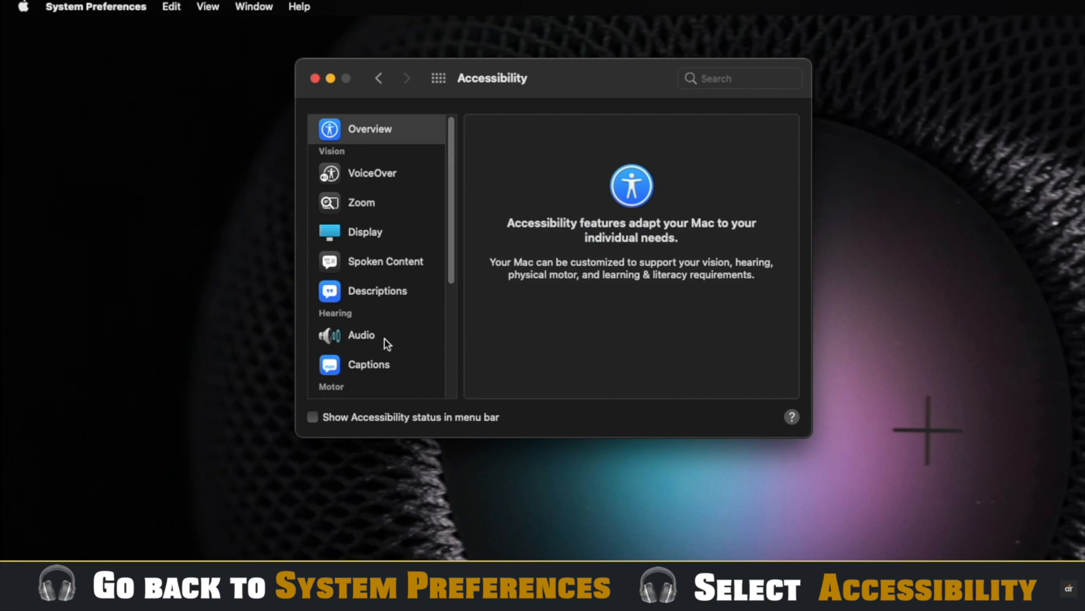
left_click(356, 353)
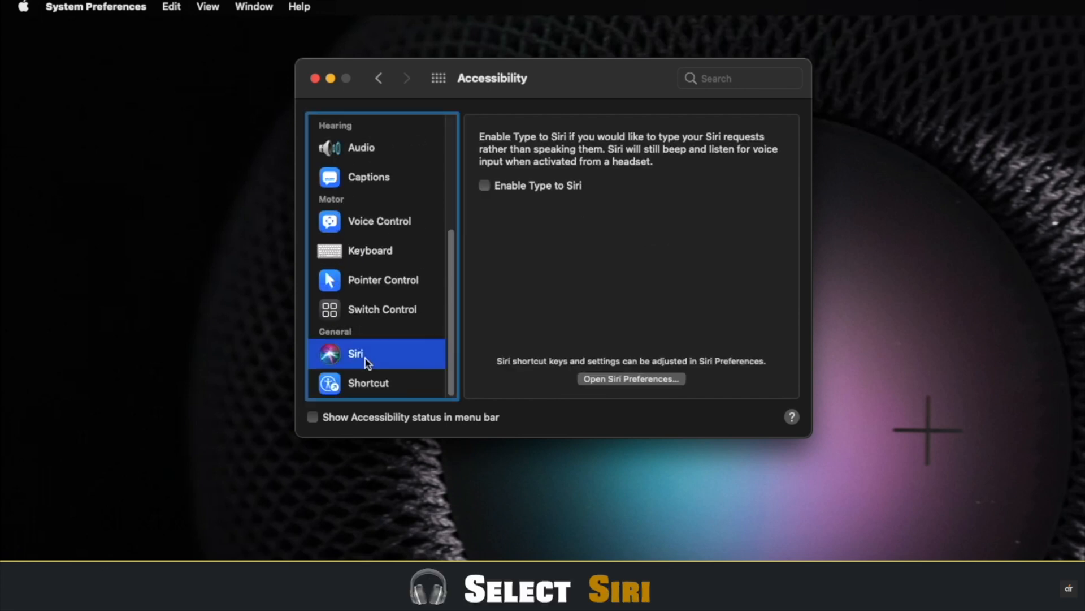
left_click(485, 185)
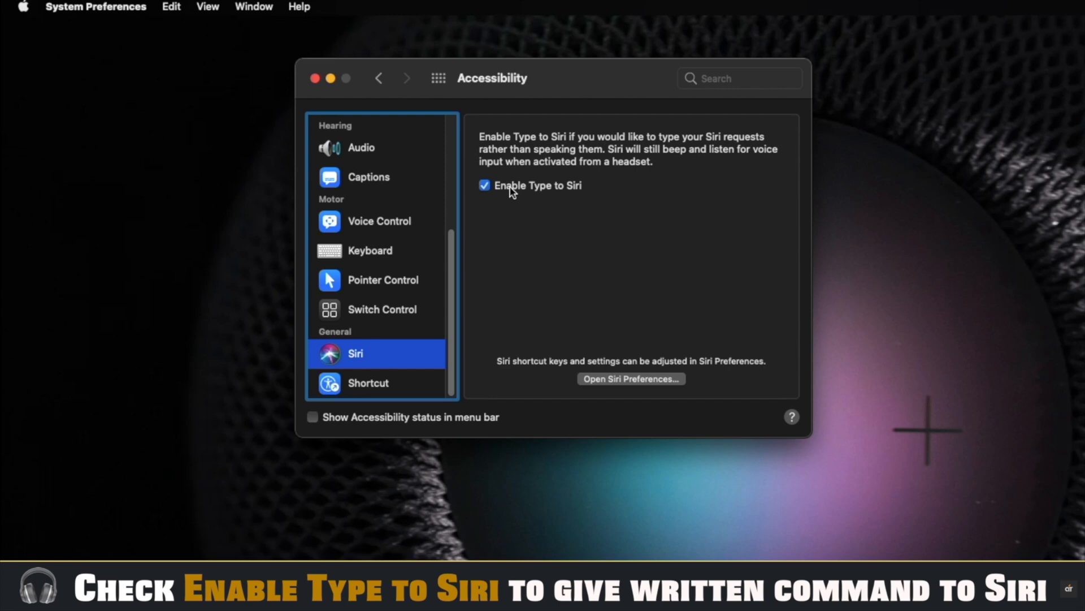
mouse_move(736, 167)
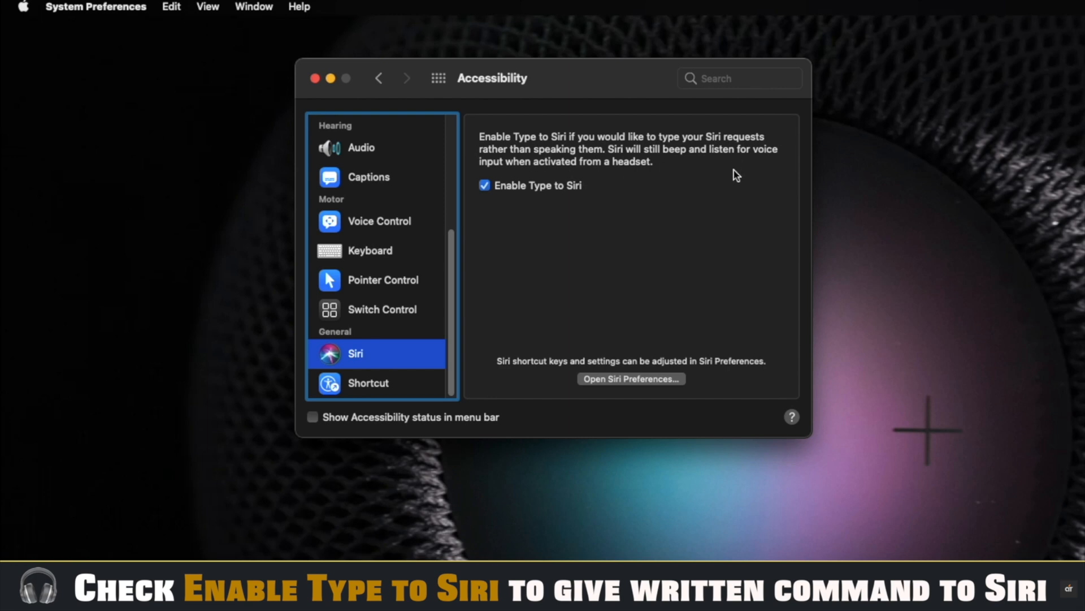
mouse_move(317, 78)
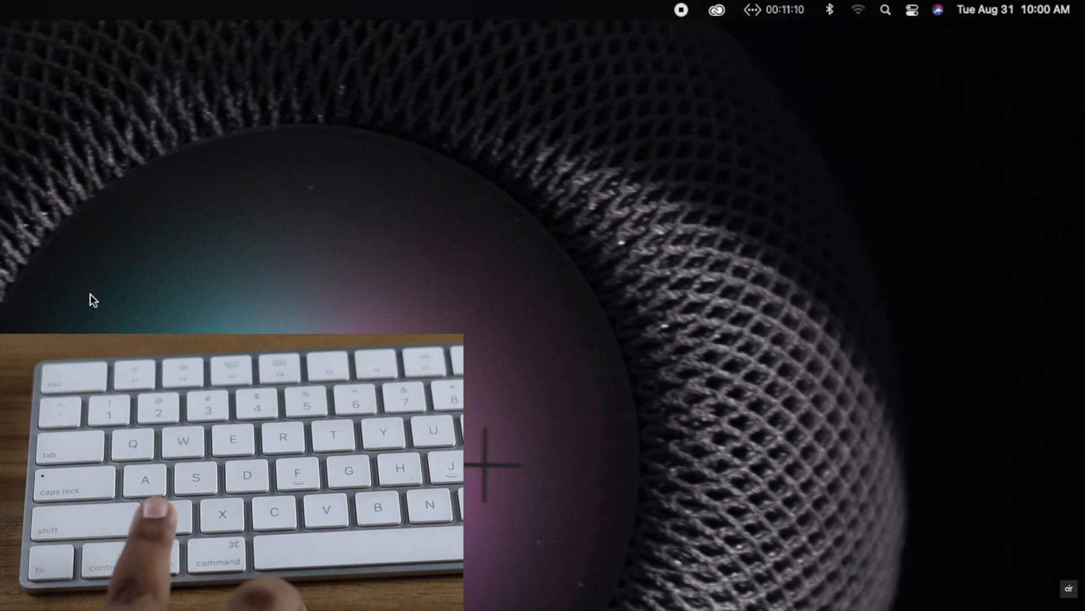
Step: Summon Siri with the keyboard shortcut
key("cmd+space")
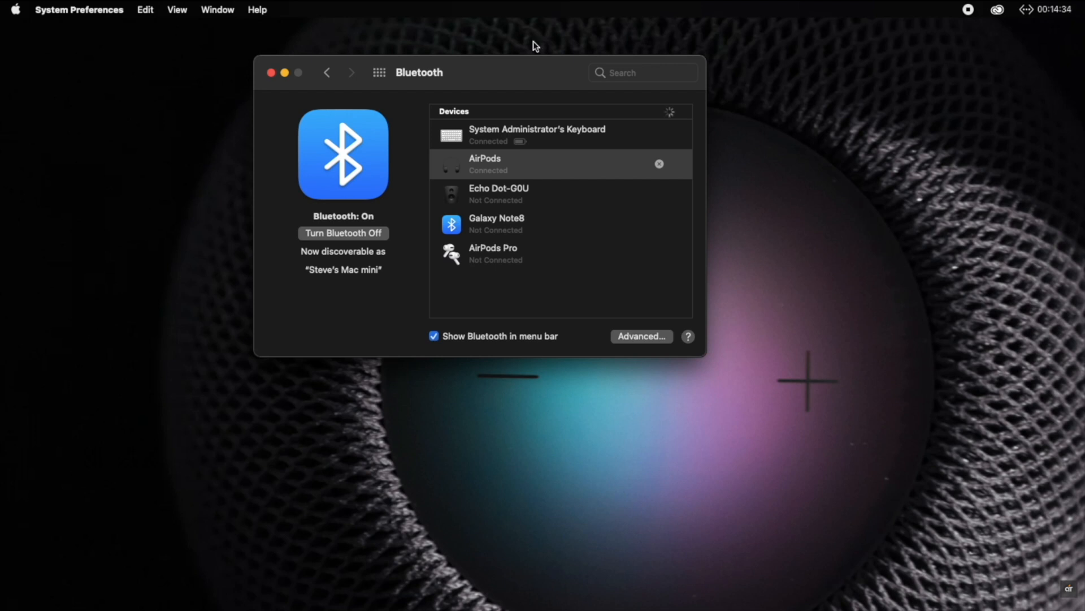
Step: Close the Bluetooth settings window with the AirPods connected
left_click(270, 72)
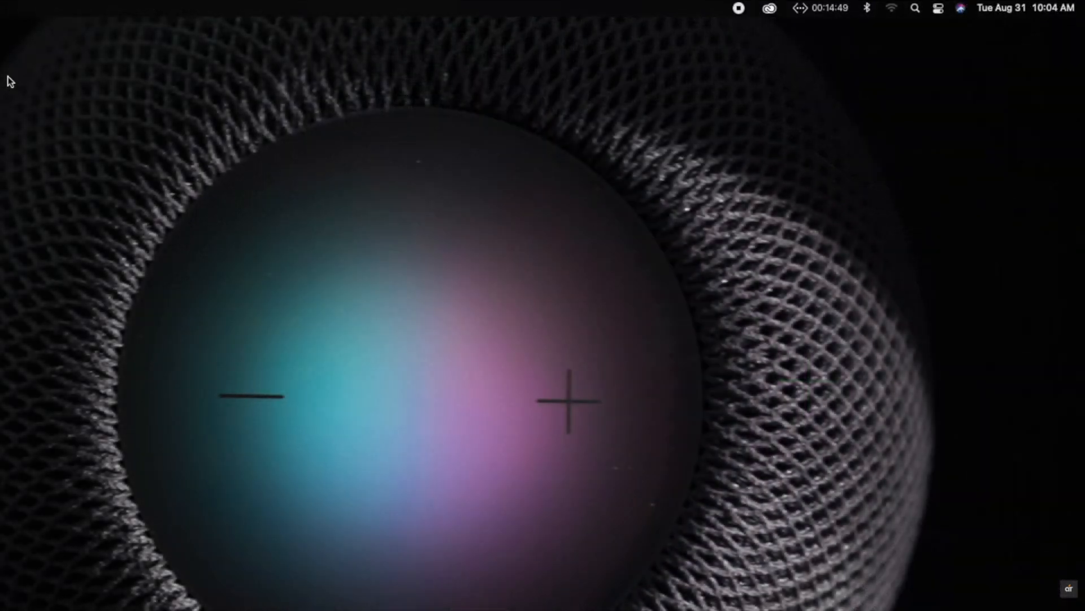